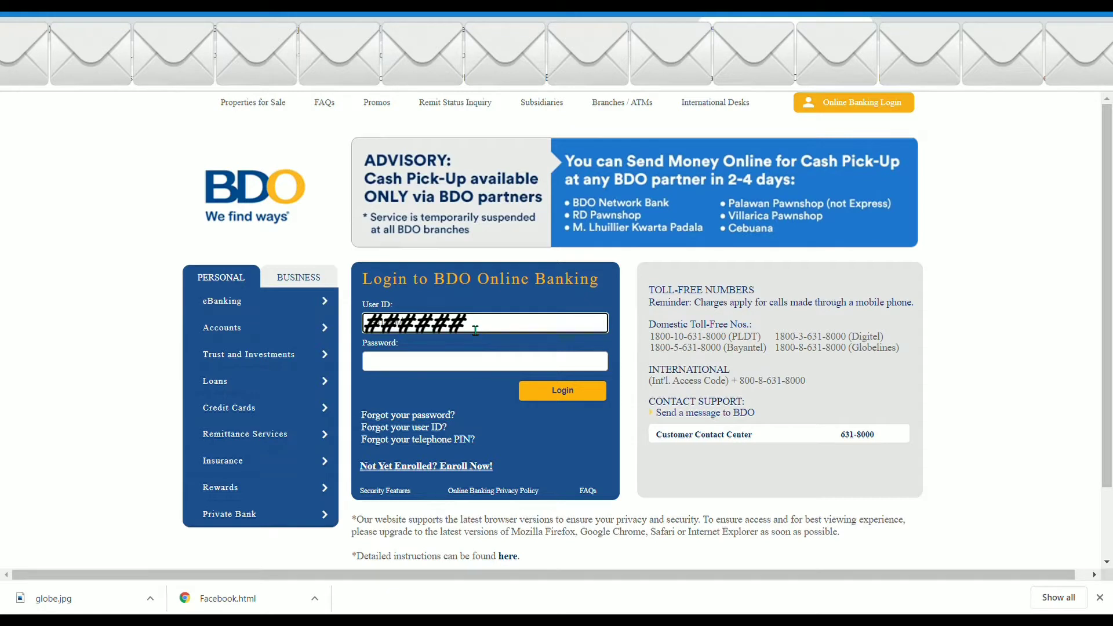
Step: Enter the account password and log in to BDO Online Banking
left_click(485, 360)
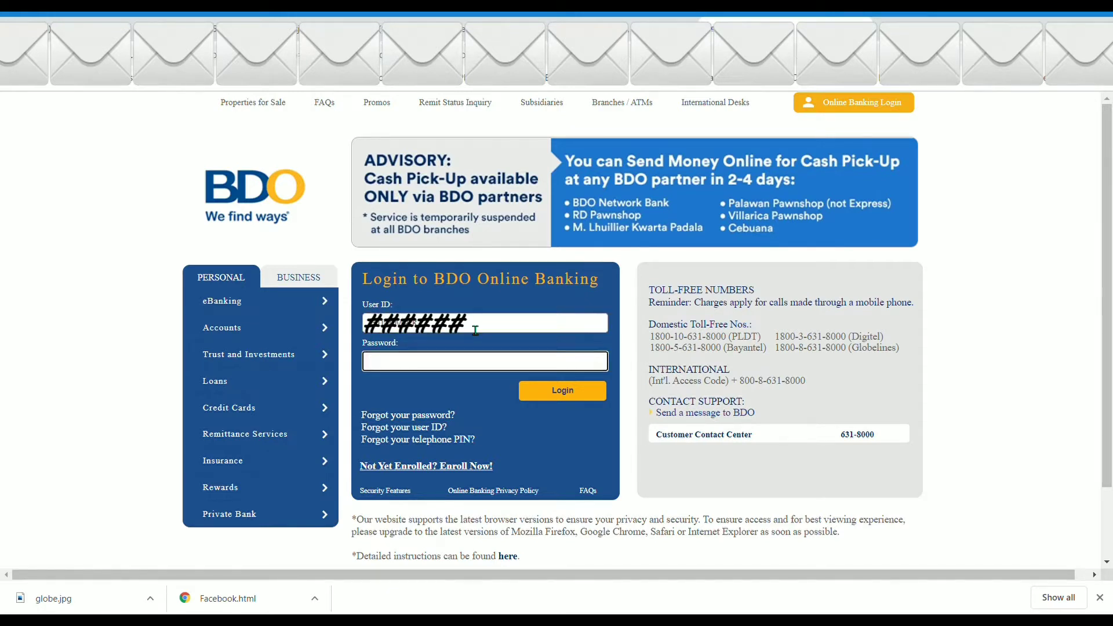
type("password")
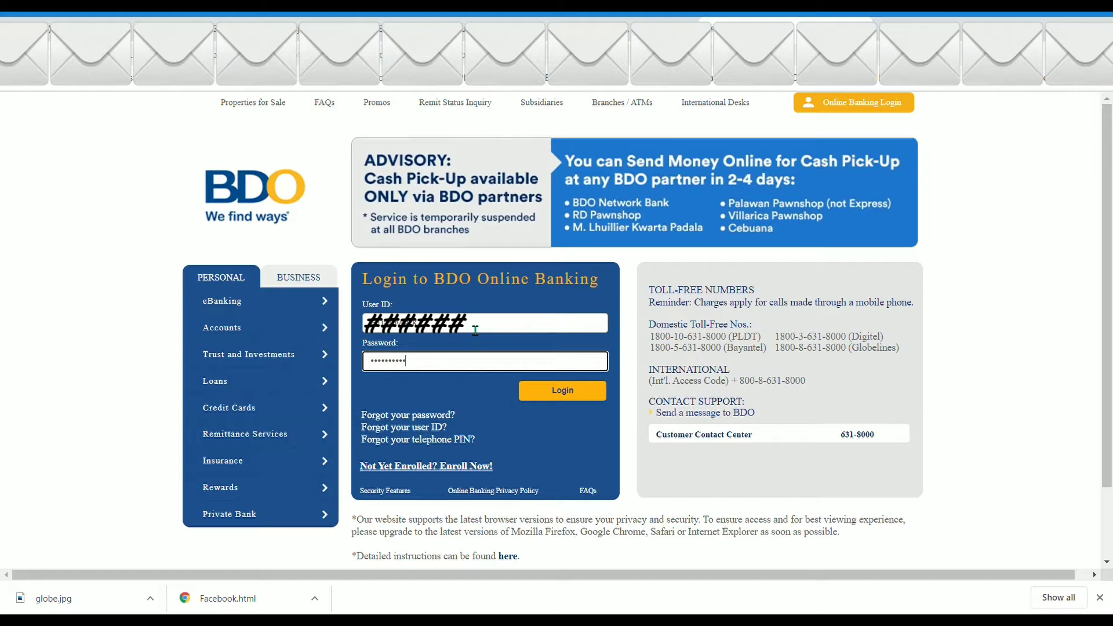
left_click(562, 390)
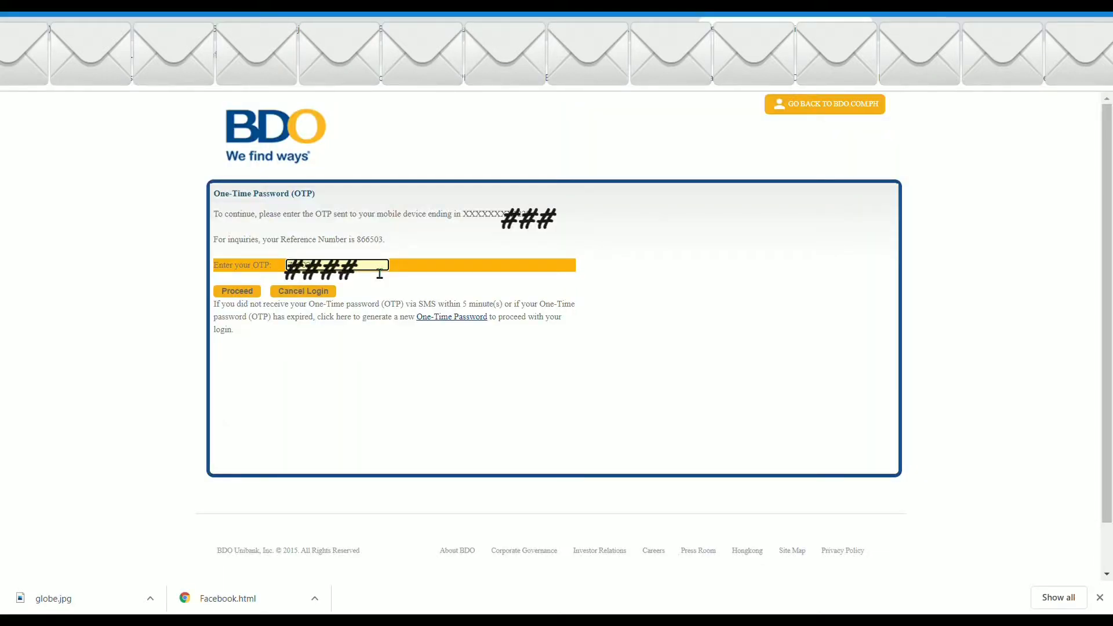
Step: Submit the one-time password to reach the My Home dashboard
left_click(237, 291)
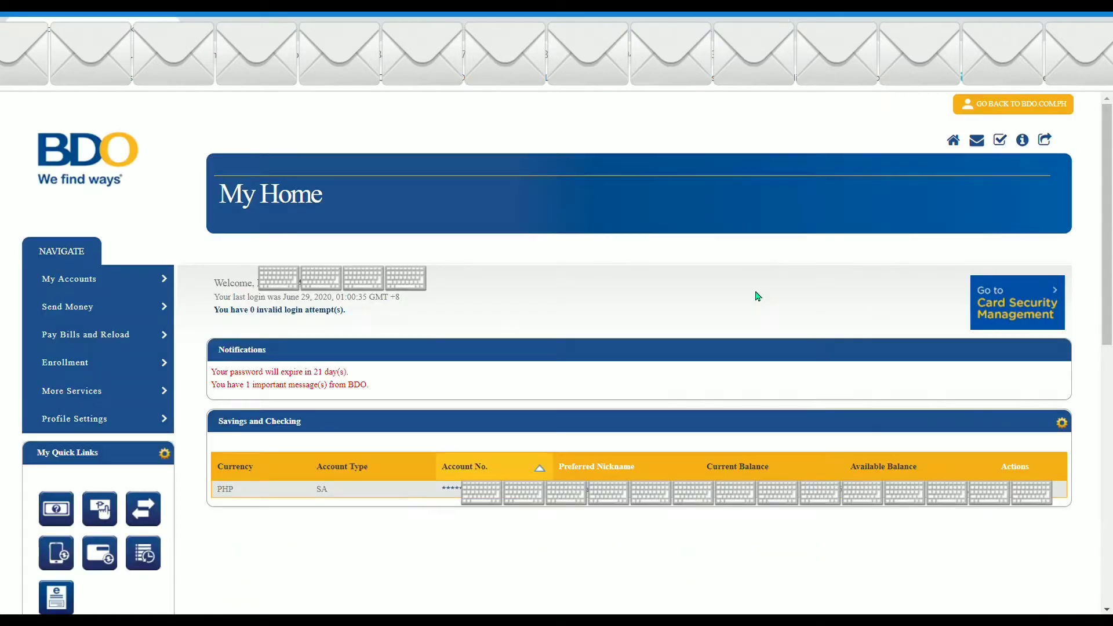
mouse_move(803, 197)
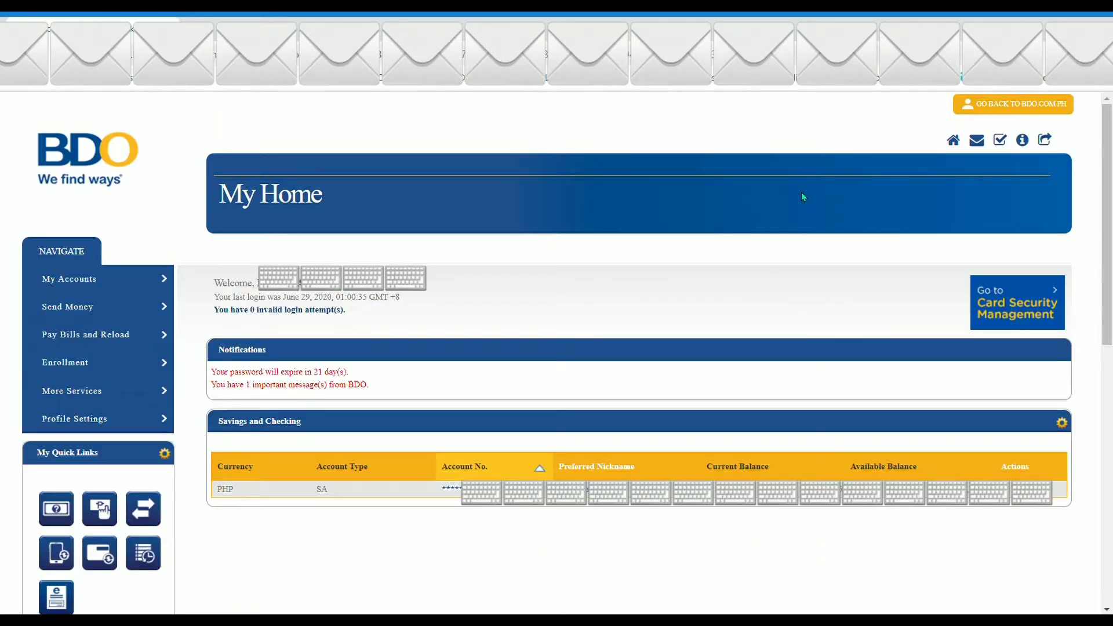
mouse_move(926, 195)
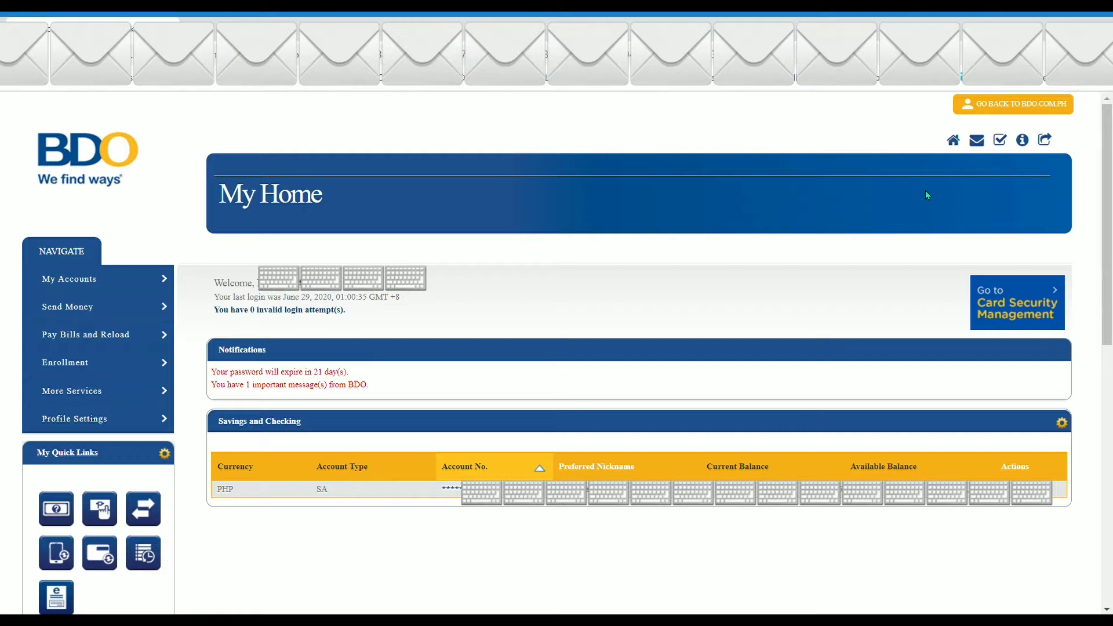
mouse_move(247, 446)
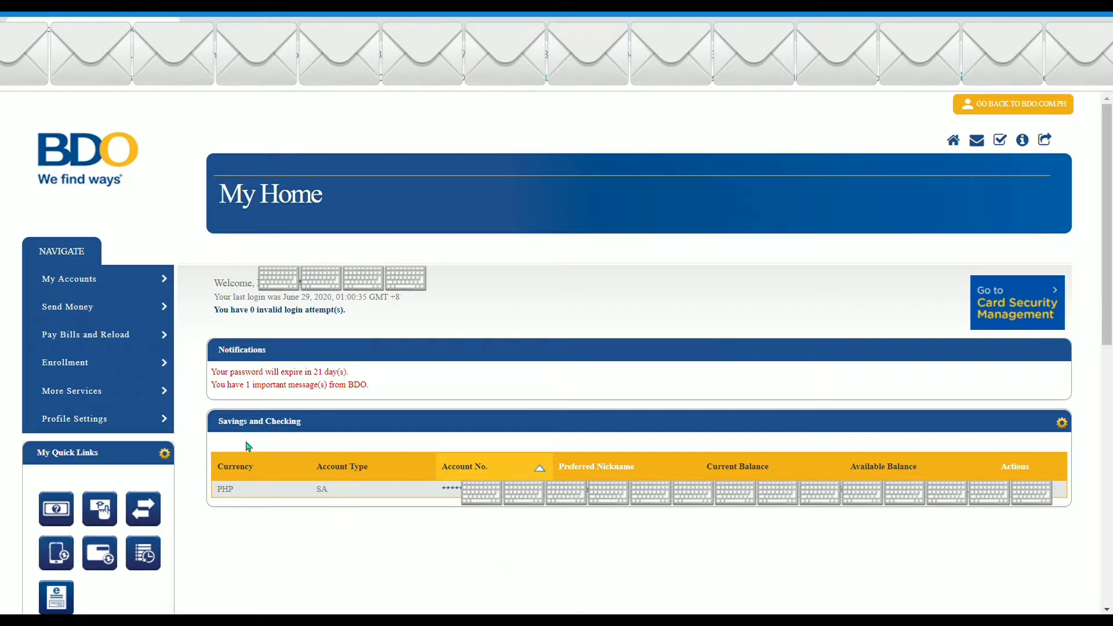
mouse_move(85, 334)
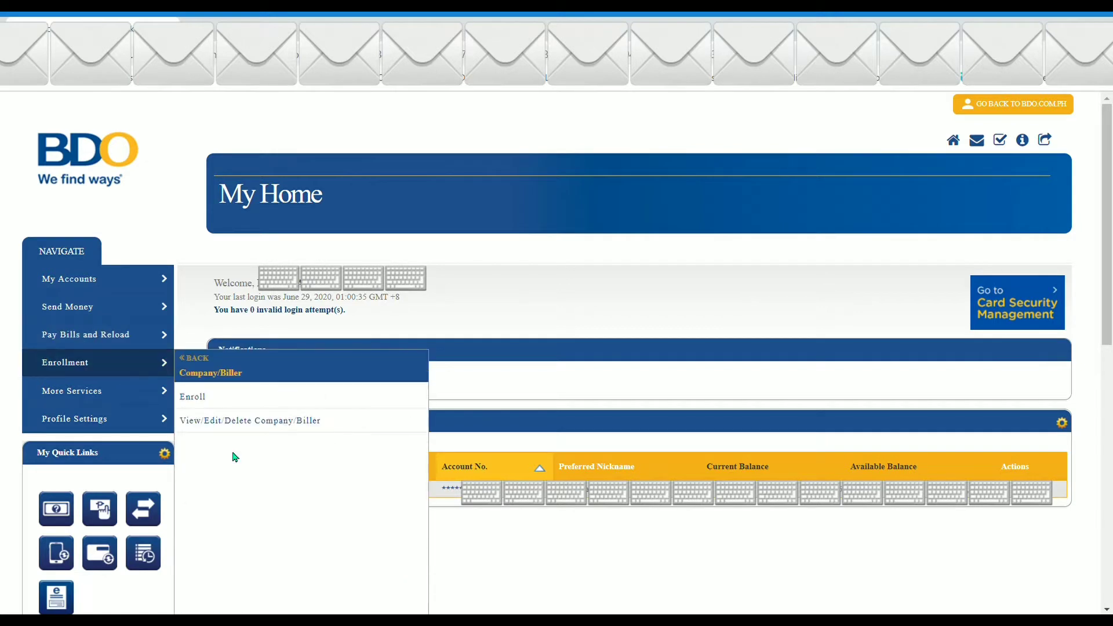
mouse_move(280, 402)
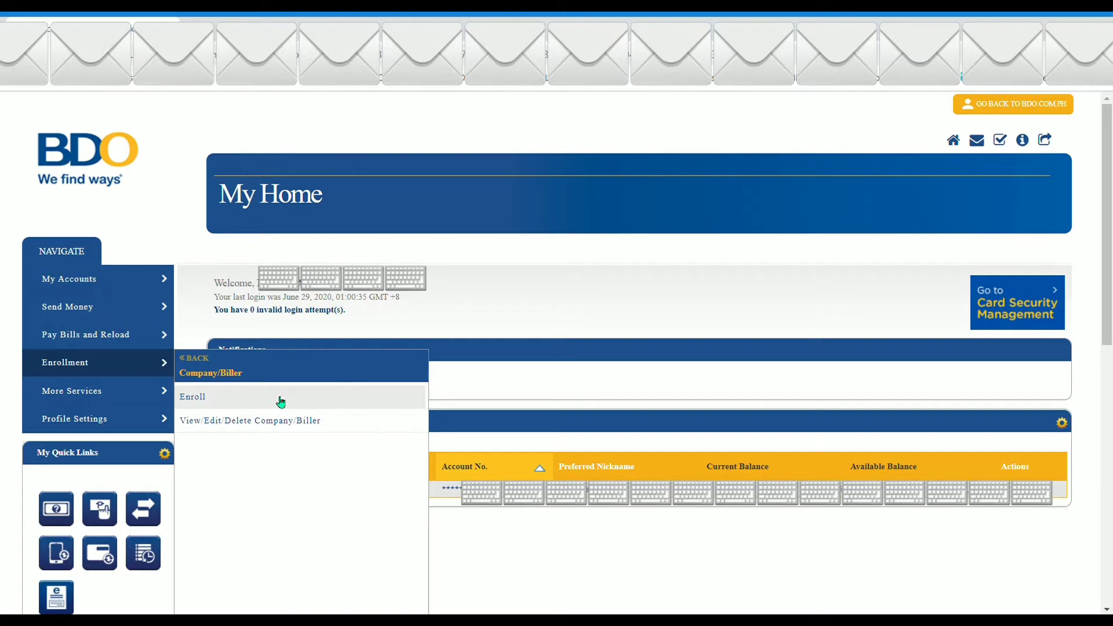
mouse_move(428, 322)
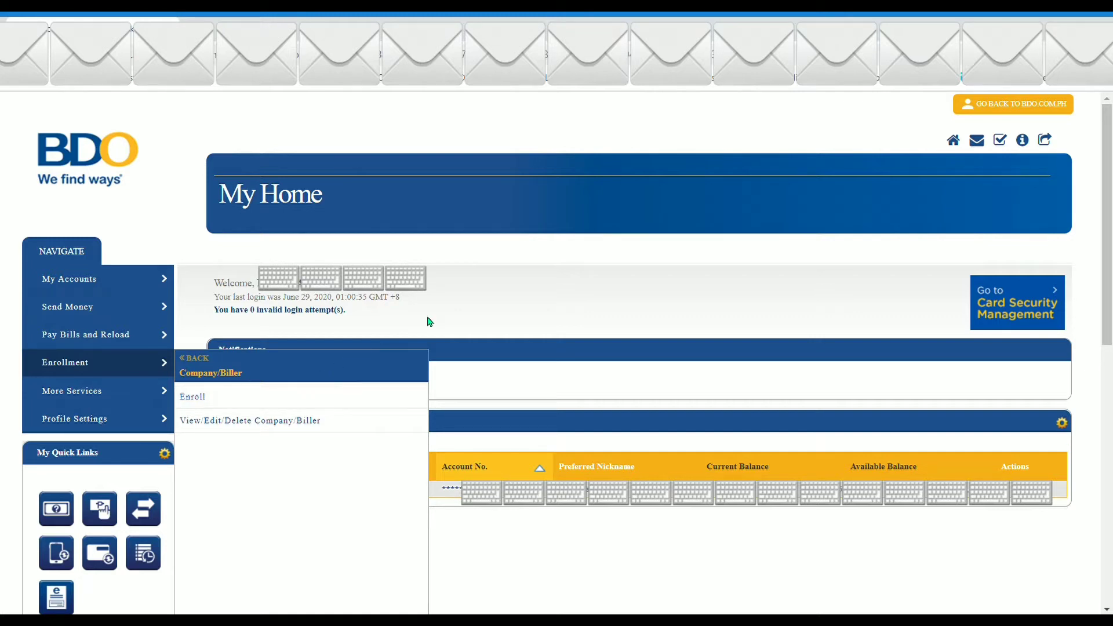
Step: Start a biller enrollment and choose BDO CREDIT CARD PESO PAYMENT TO PESO CARD
left_click(192, 397)
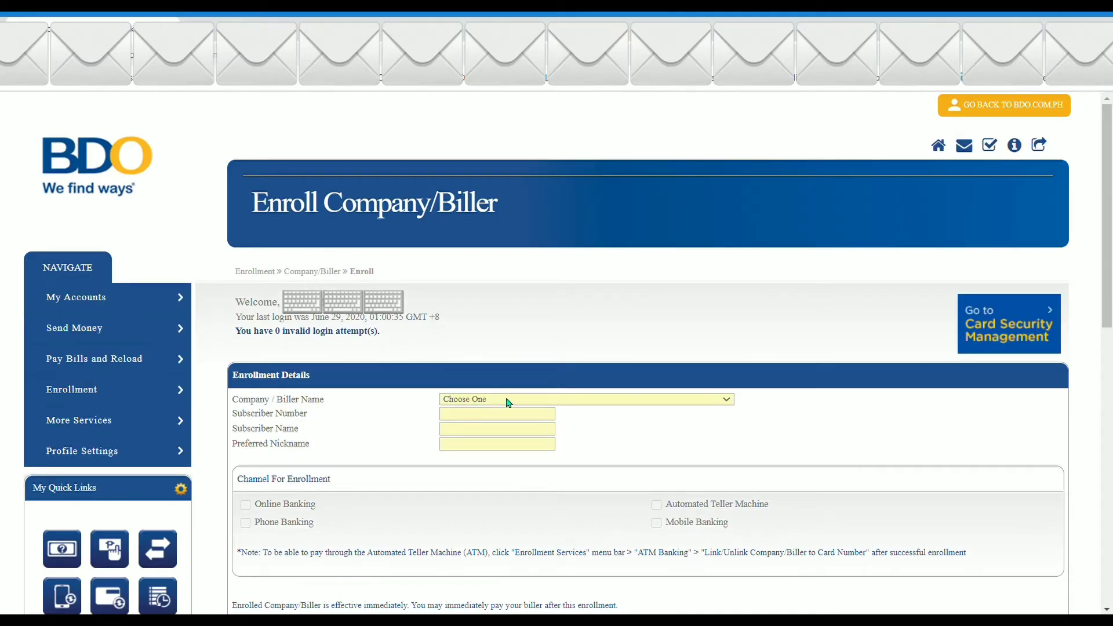
left_click(585, 398)
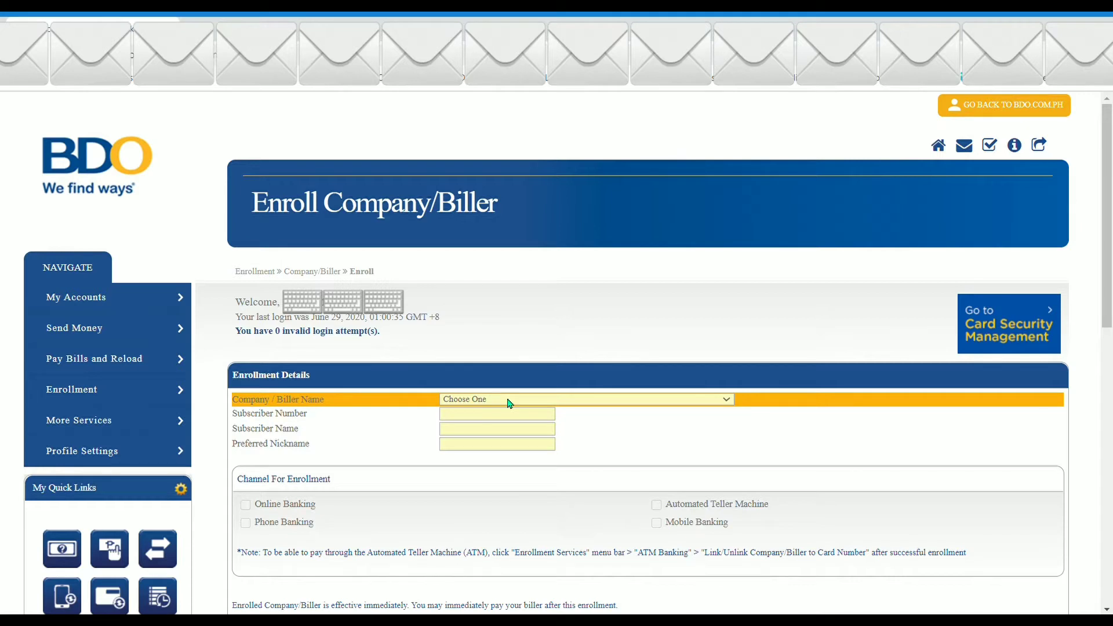
left_click(584, 398)
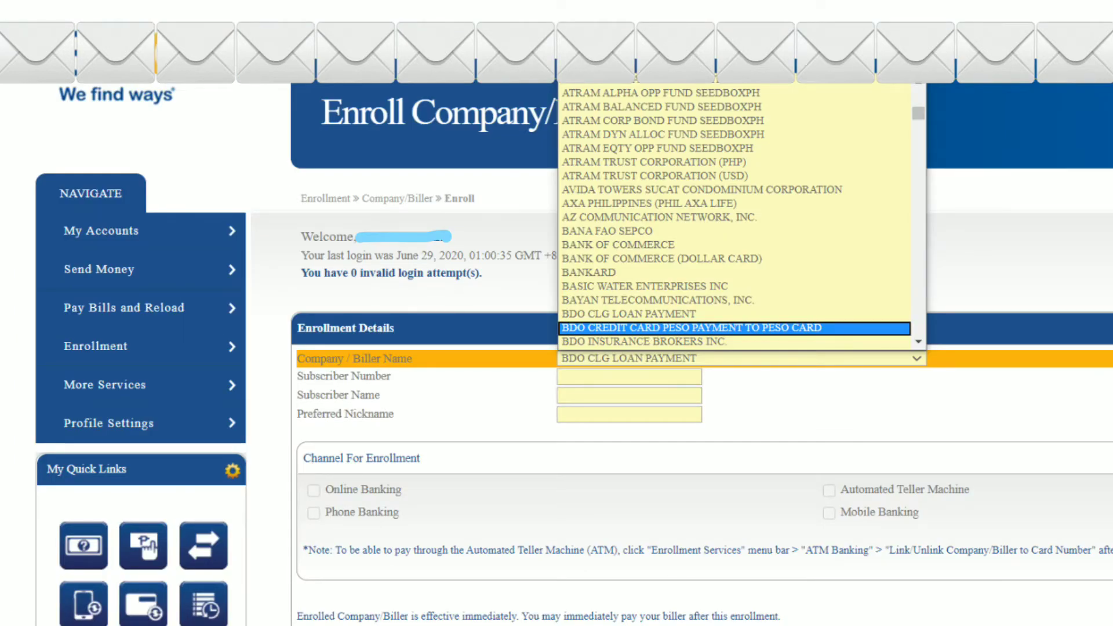
left_click(710, 327)
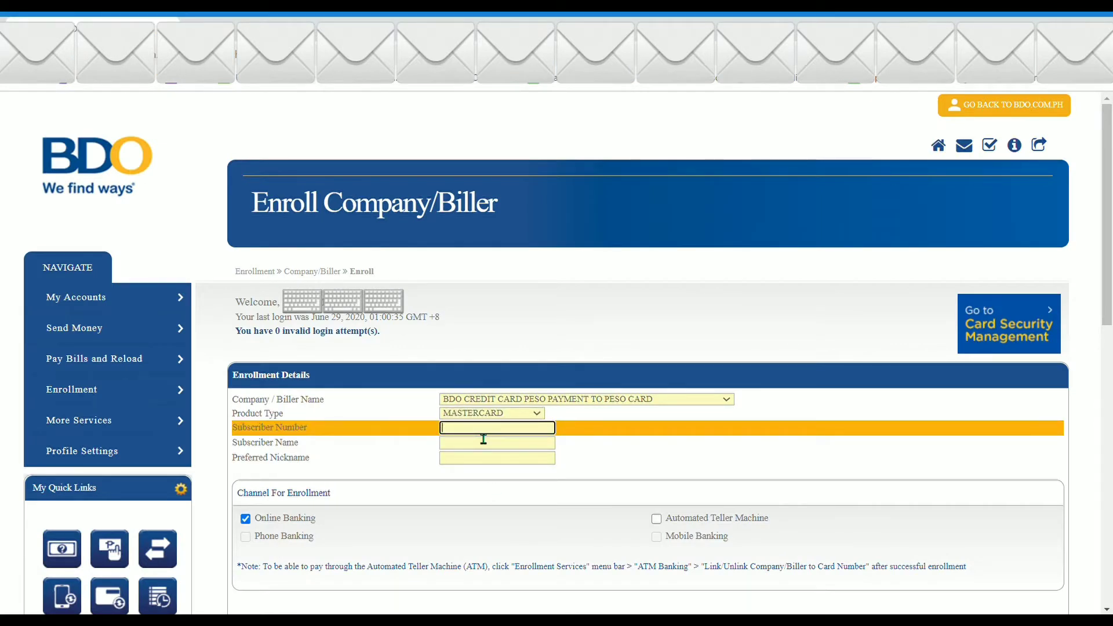
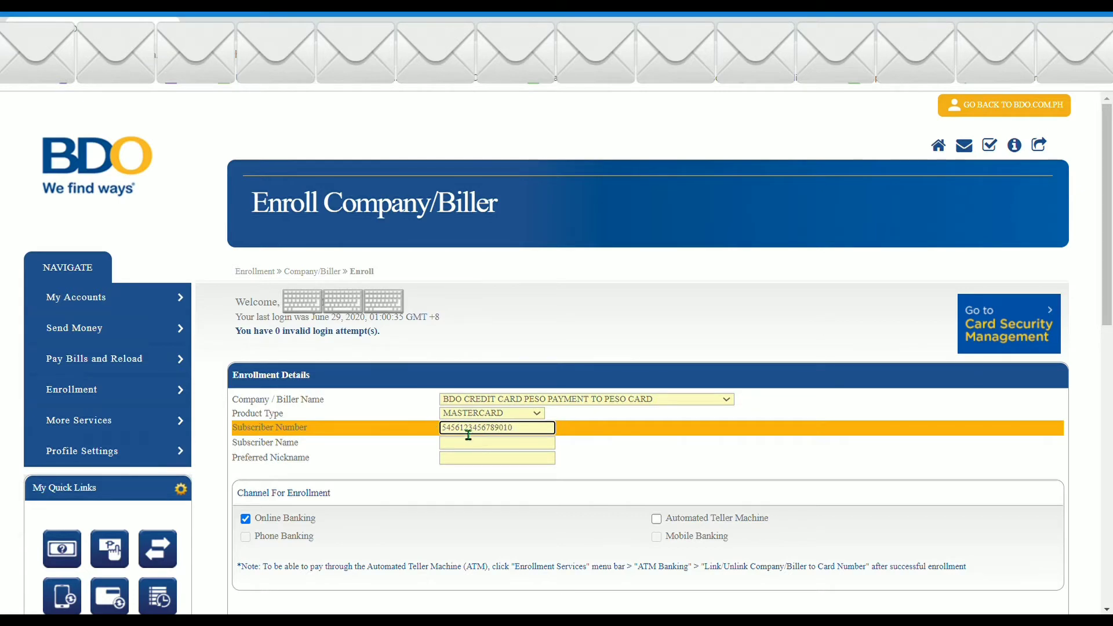
Step: Enter the card's subscriber number and subscriber name Pedro Penduko
left_click(497, 442)
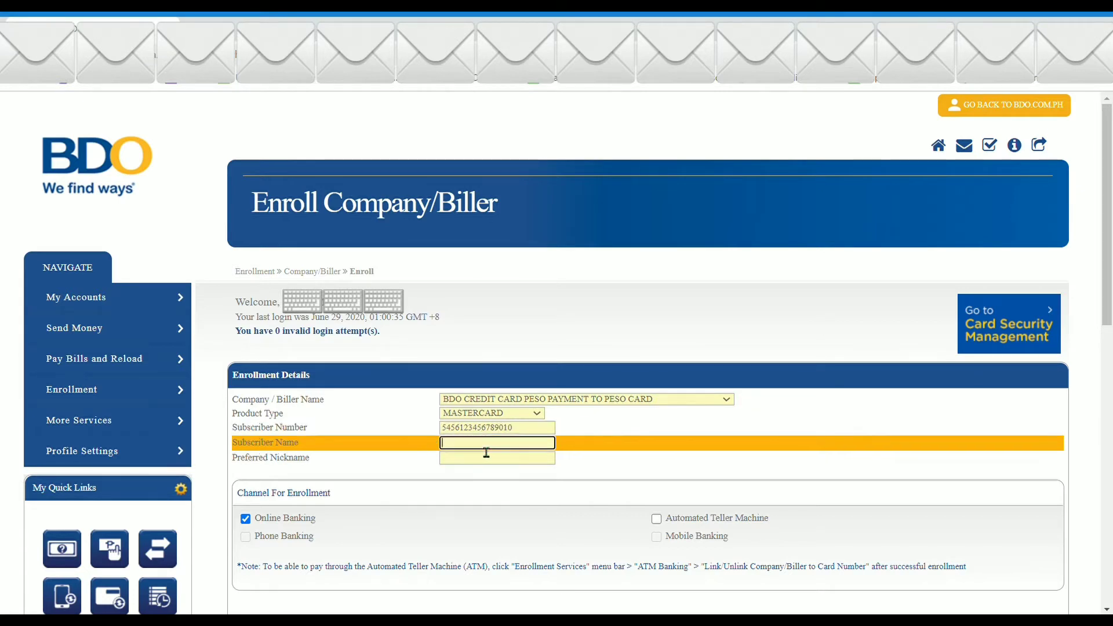
type("Pedro")
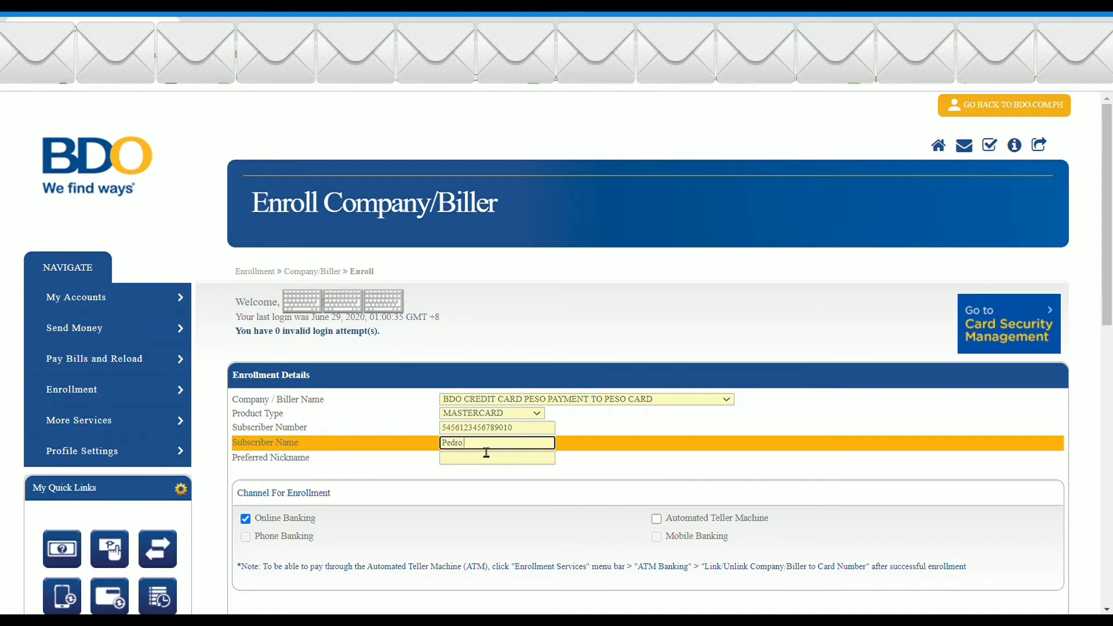
type("Penduko")
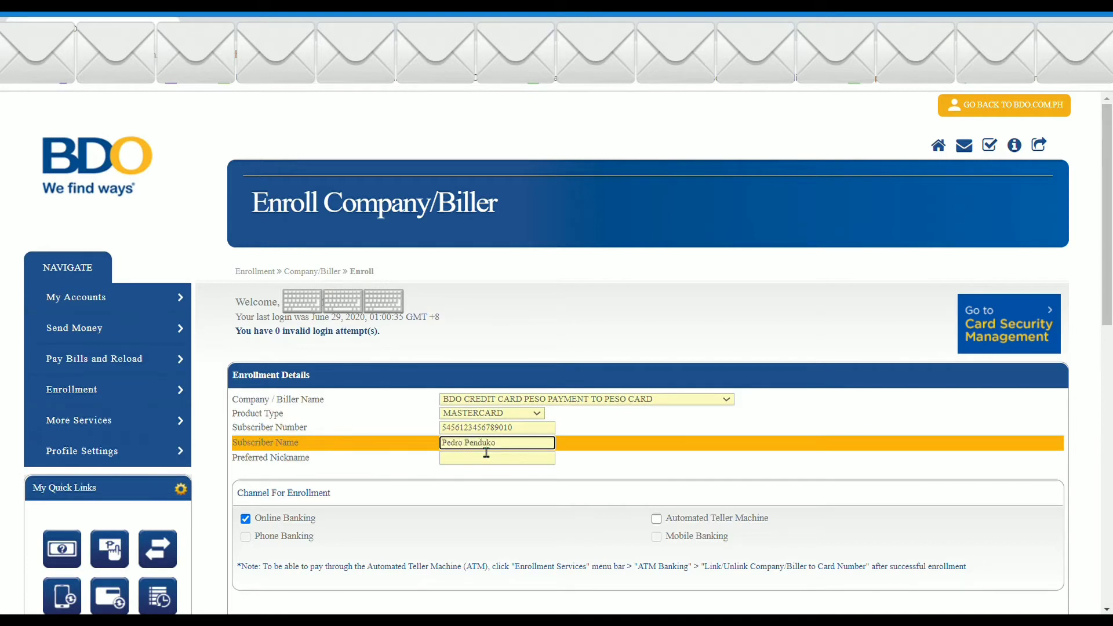
Step: Set the preferred nickname to Pedro and submit the enrollment
left_click(497, 458)
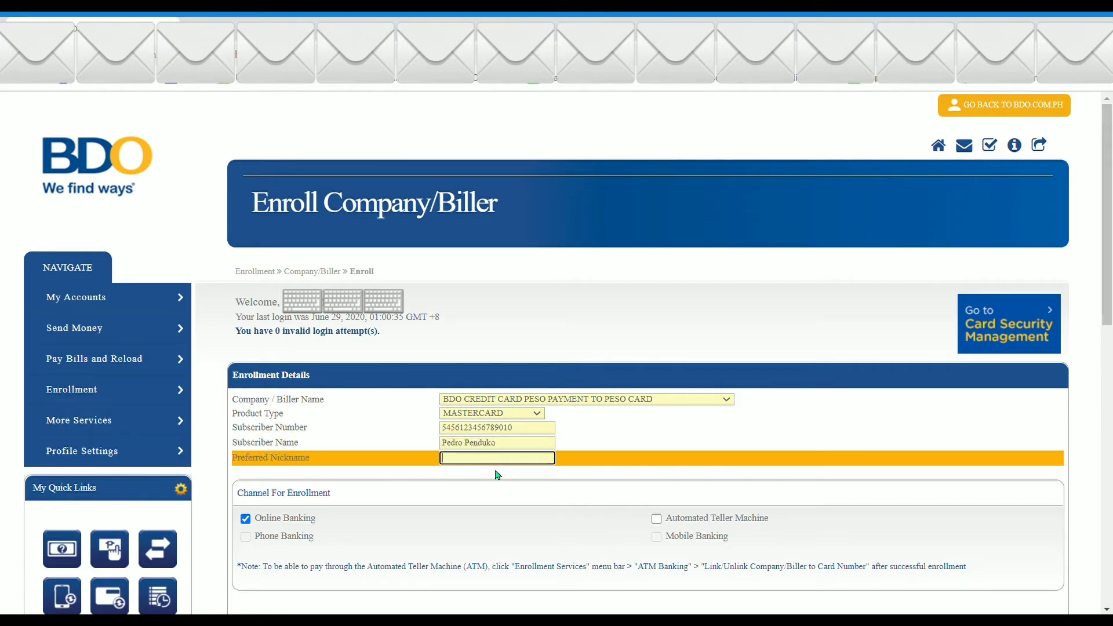
type("Pedro")
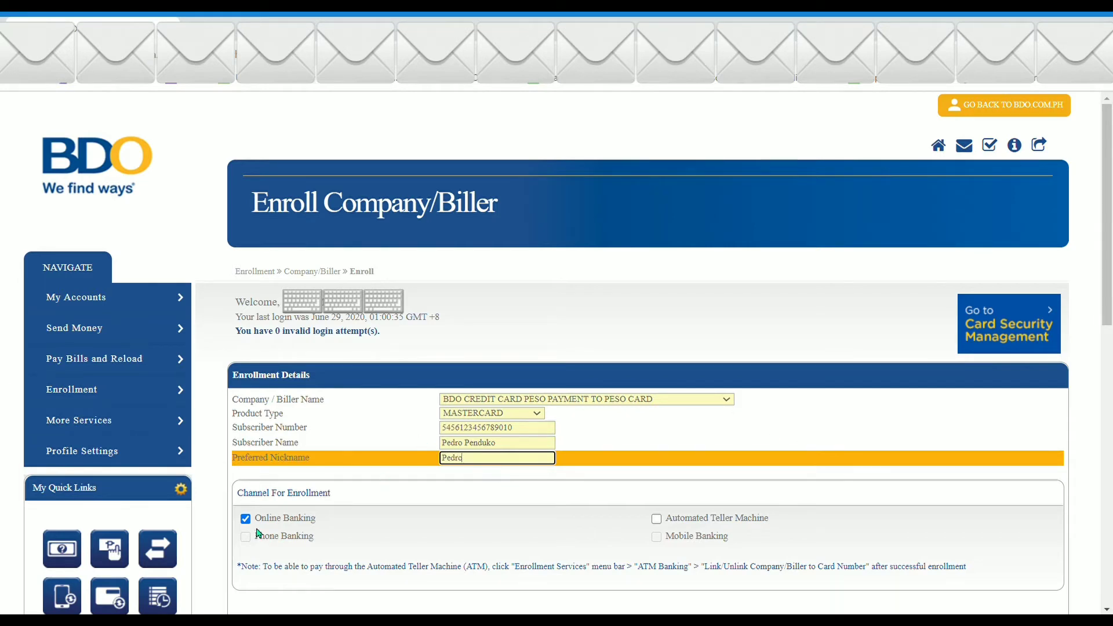
left_click(647, 504)
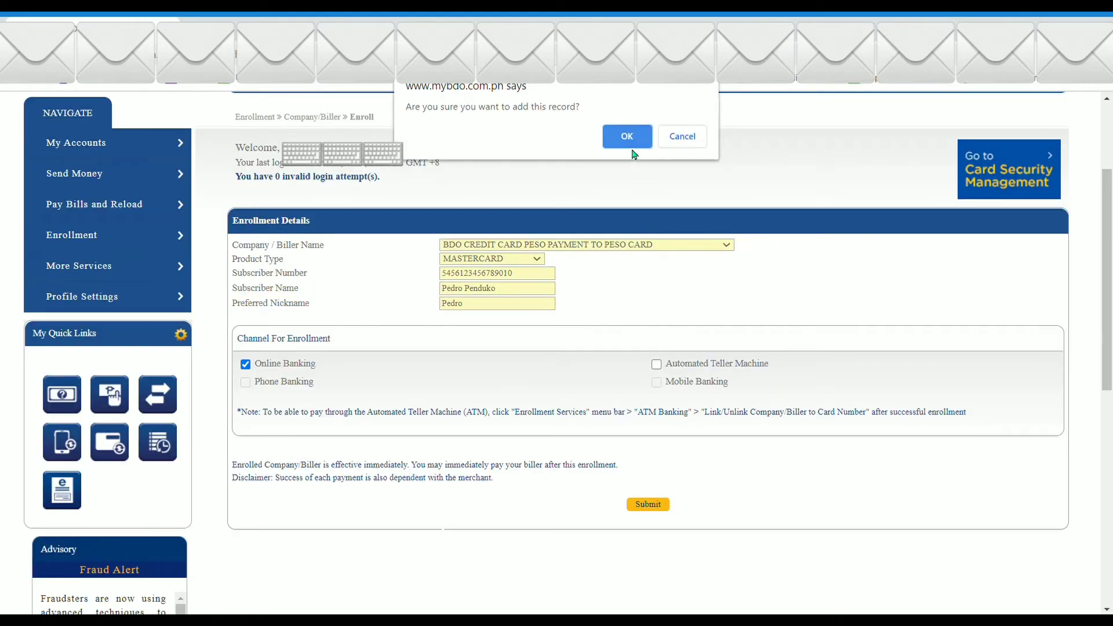
Step: Confirm adding the credit card biller record
left_click(626, 136)
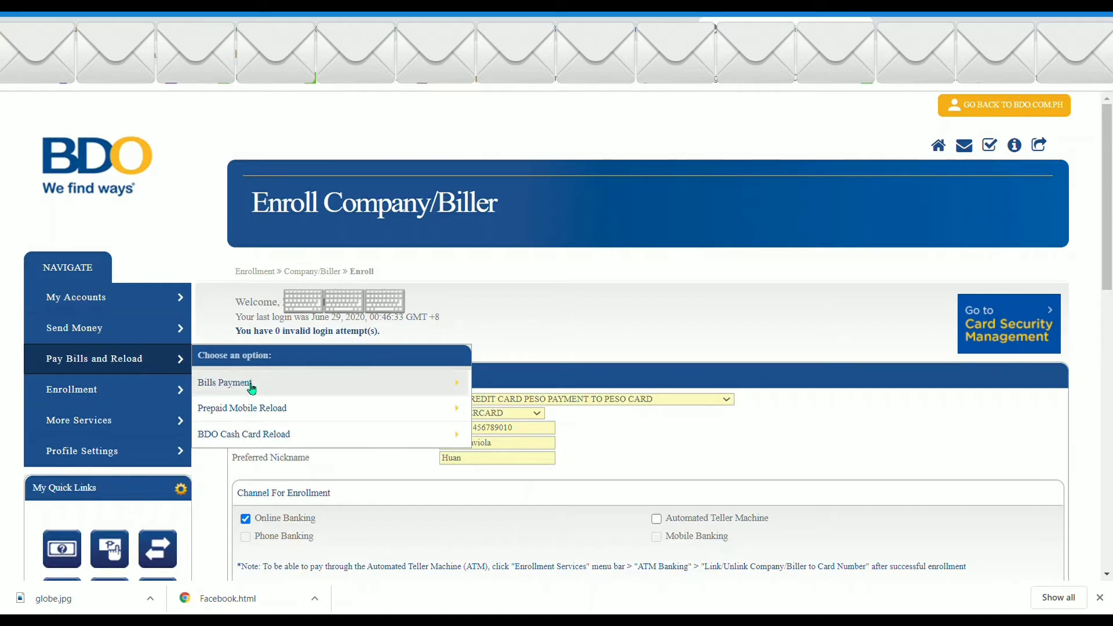
Step: Go to Bills Payment > Pay Bills to reach the payment form
left_click(224, 383)
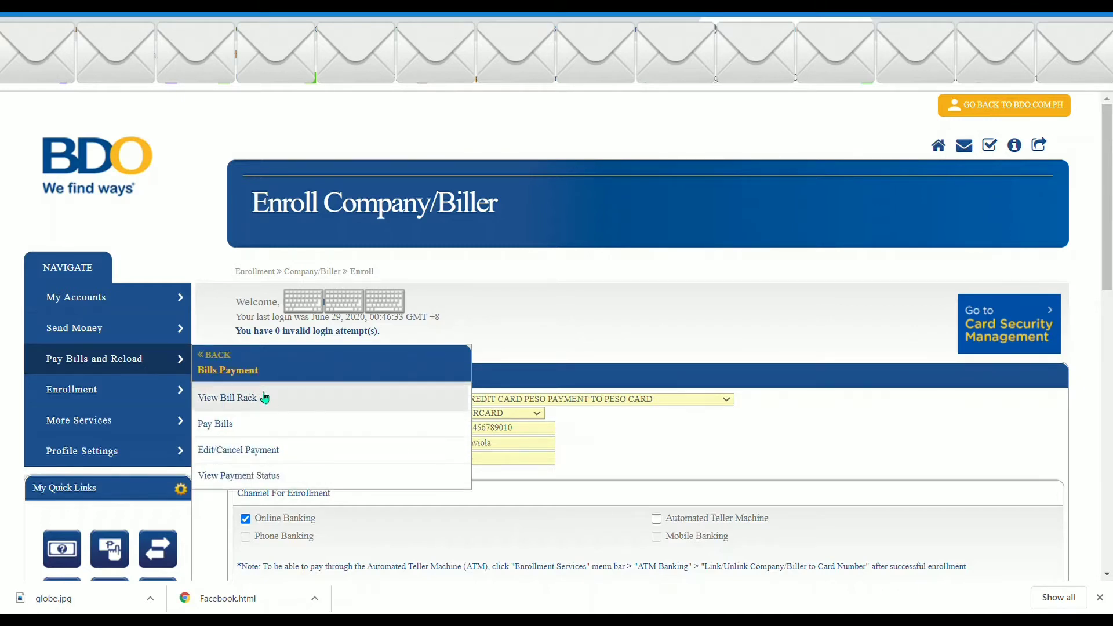
mouse_move(272, 430)
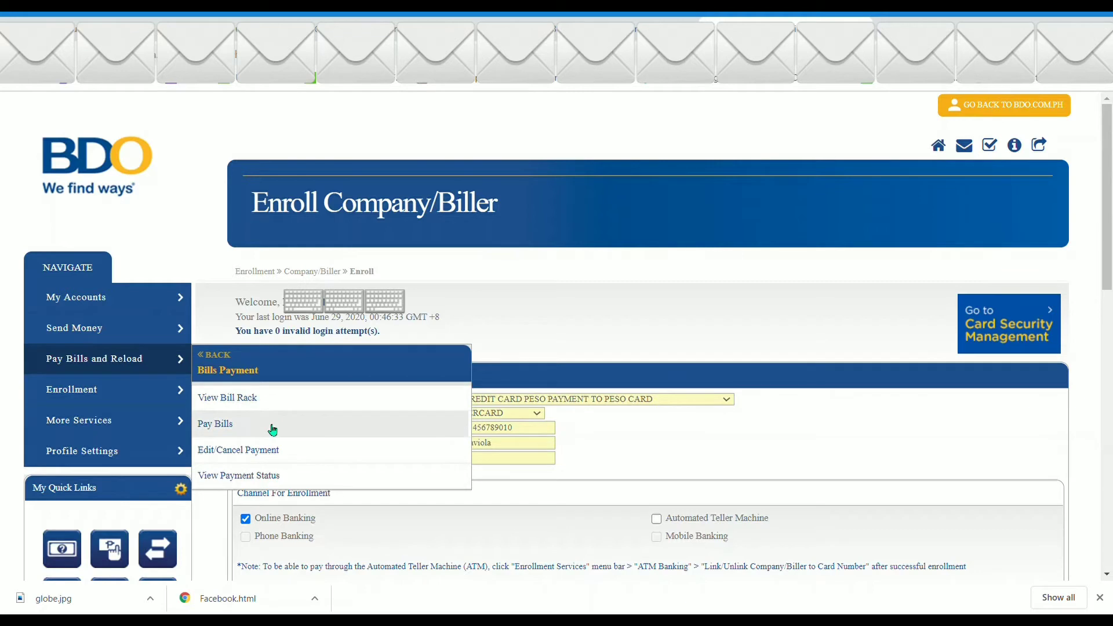
left_click(215, 424)
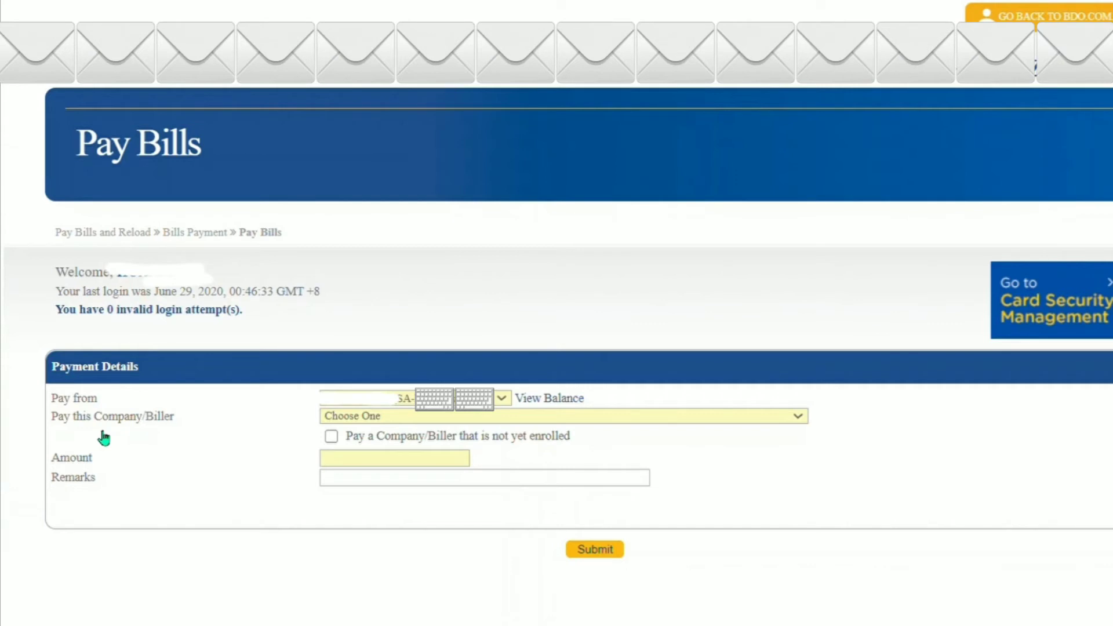
Step: Submit and confirm the PHP 5,600.00 credit card bill payment
scroll("down", 3)
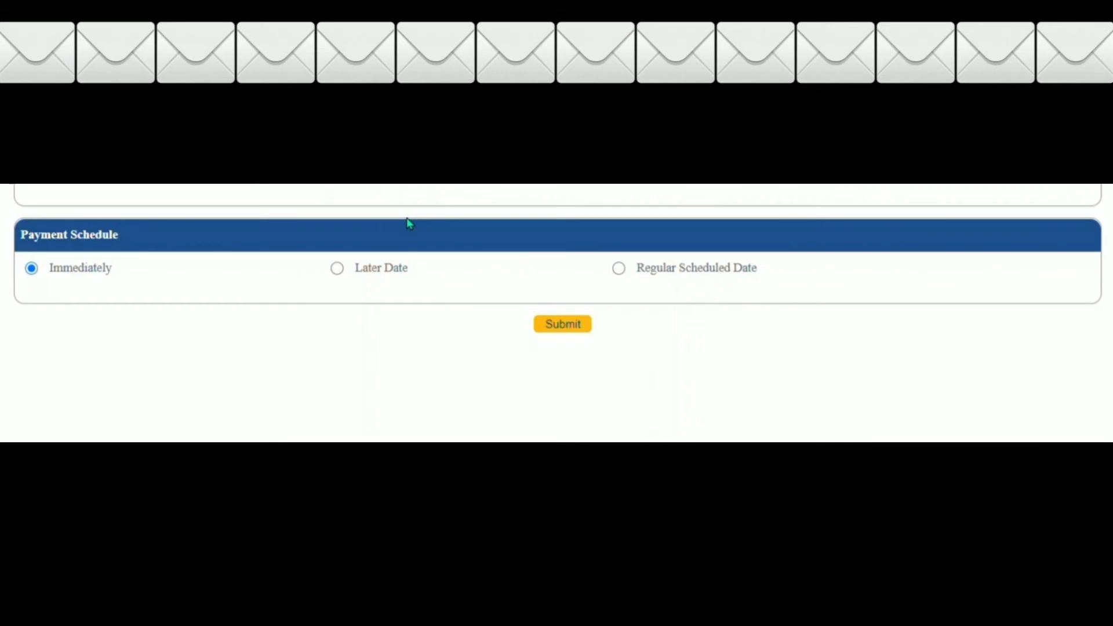
left_click(563, 324)
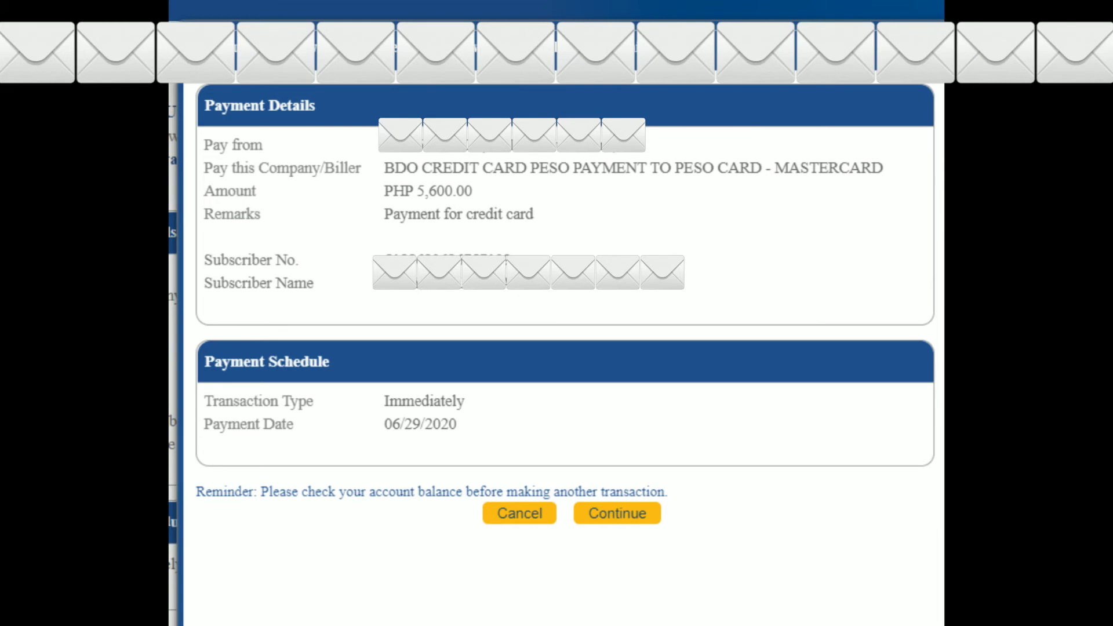
left_click(617, 512)
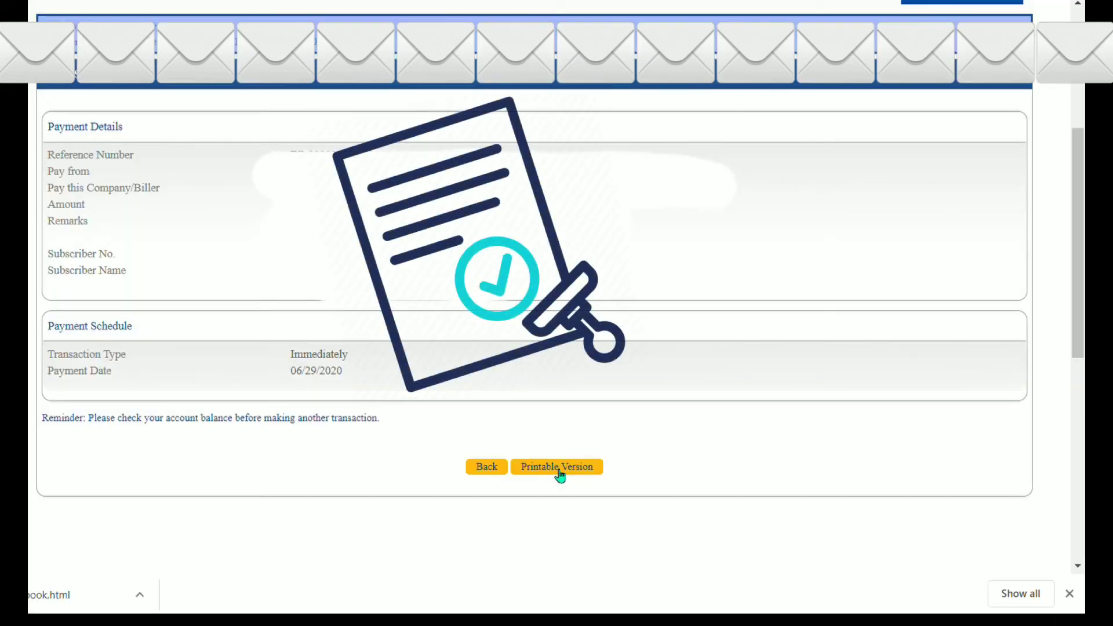